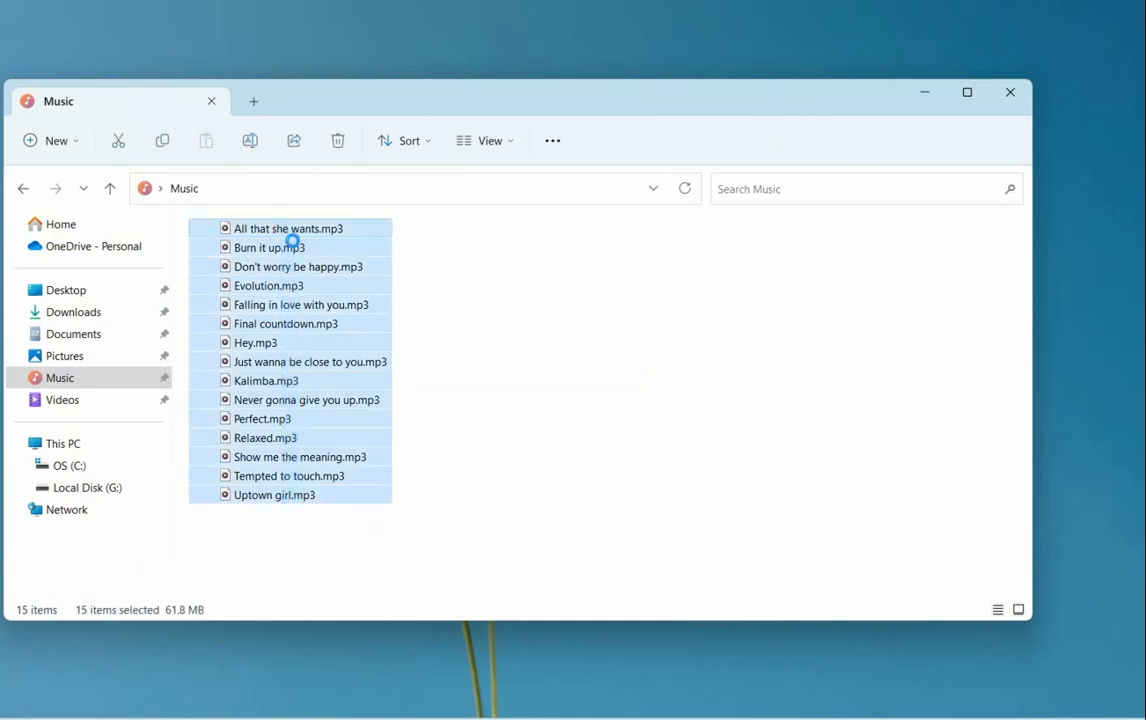
Step: Add the 15 selected MP3 files from Music to the Copywhiz copy queue
{"action": "right_click", "coordinate": [289, 247]}
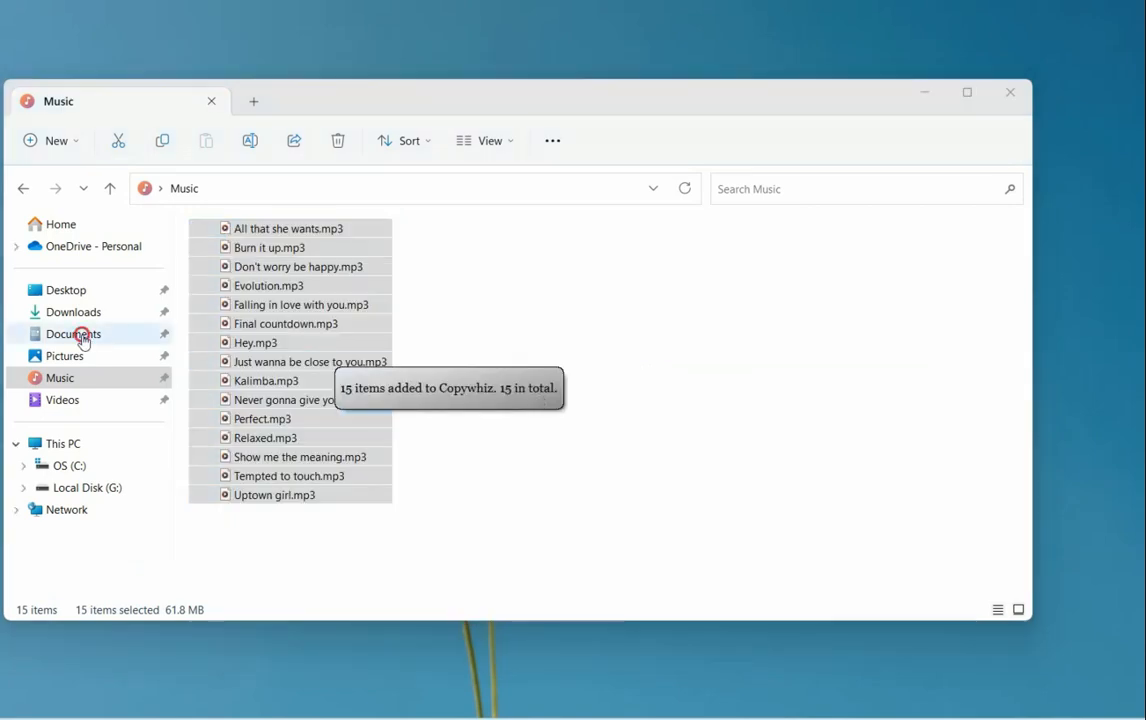
Step: Paste the queued MP3s into Documents, pause the copy at 76%, and open Options
{"action": "left_click", "coordinate": [73, 334]}
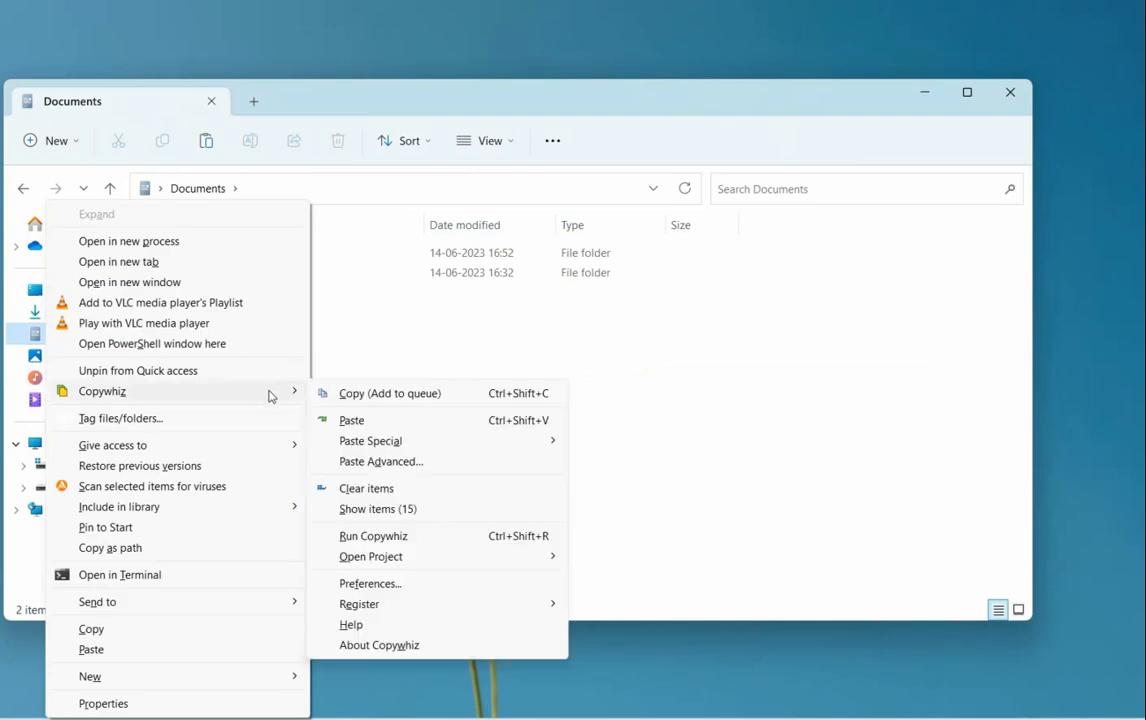
{"action": "left_click", "coordinate": [573, 404]}
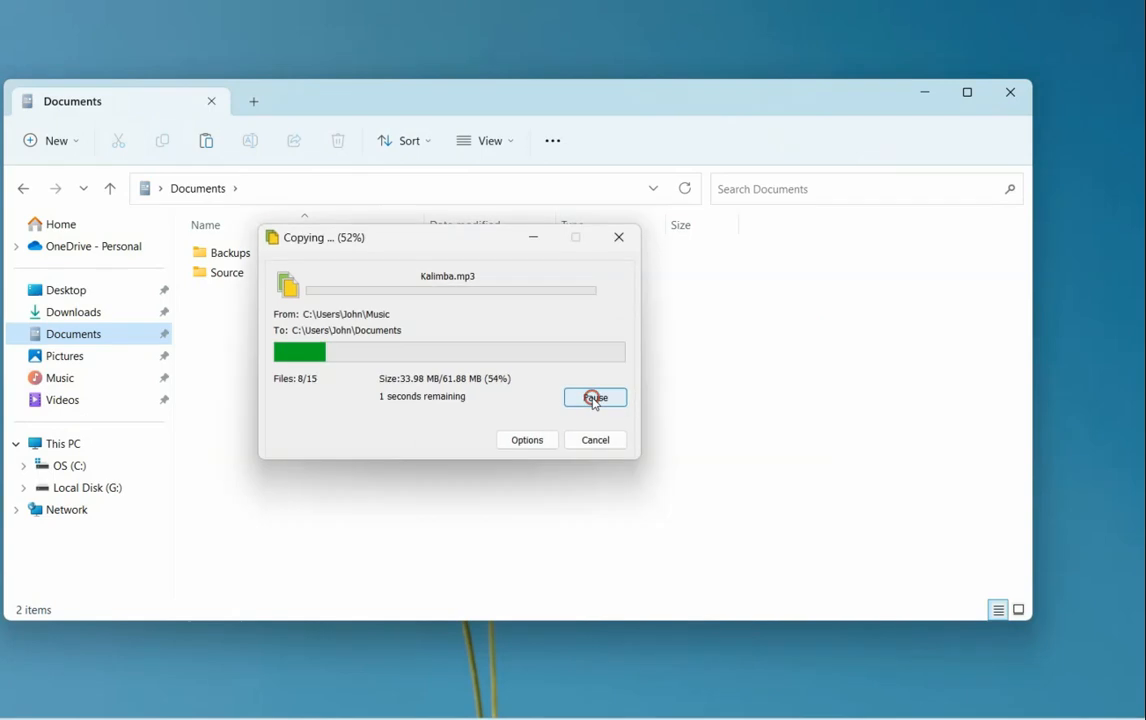
{"action": "left_click", "coordinate": [595, 397]}
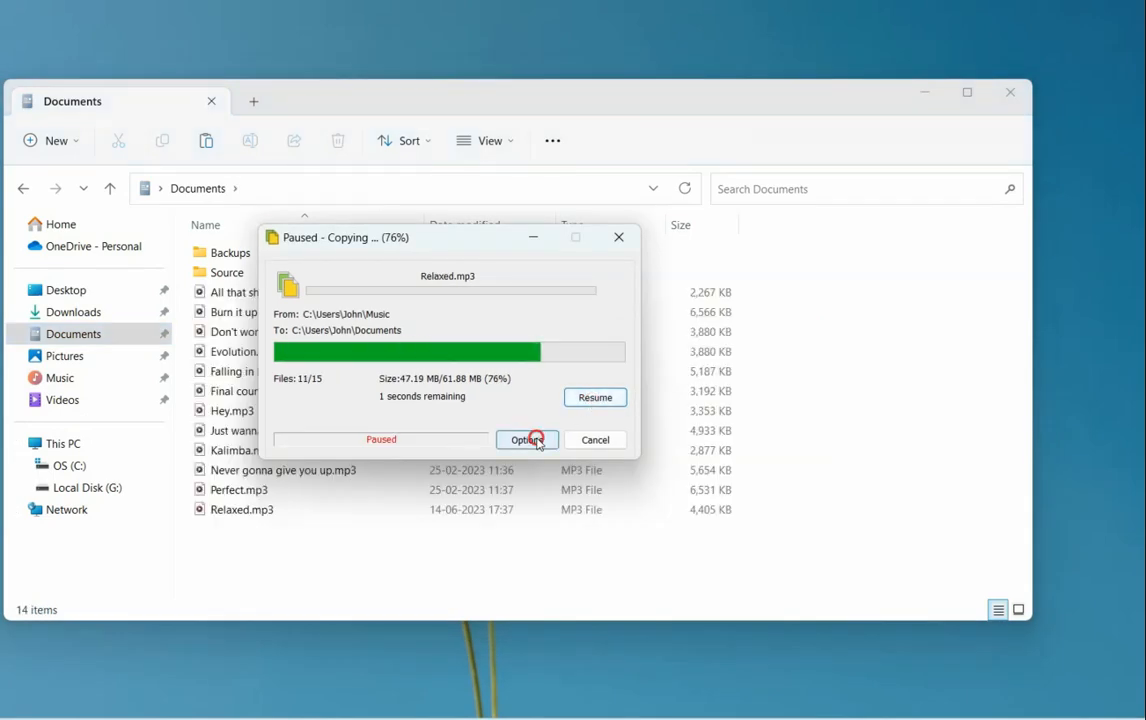
{"action": "left_click", "coordinate": [527, 440]}
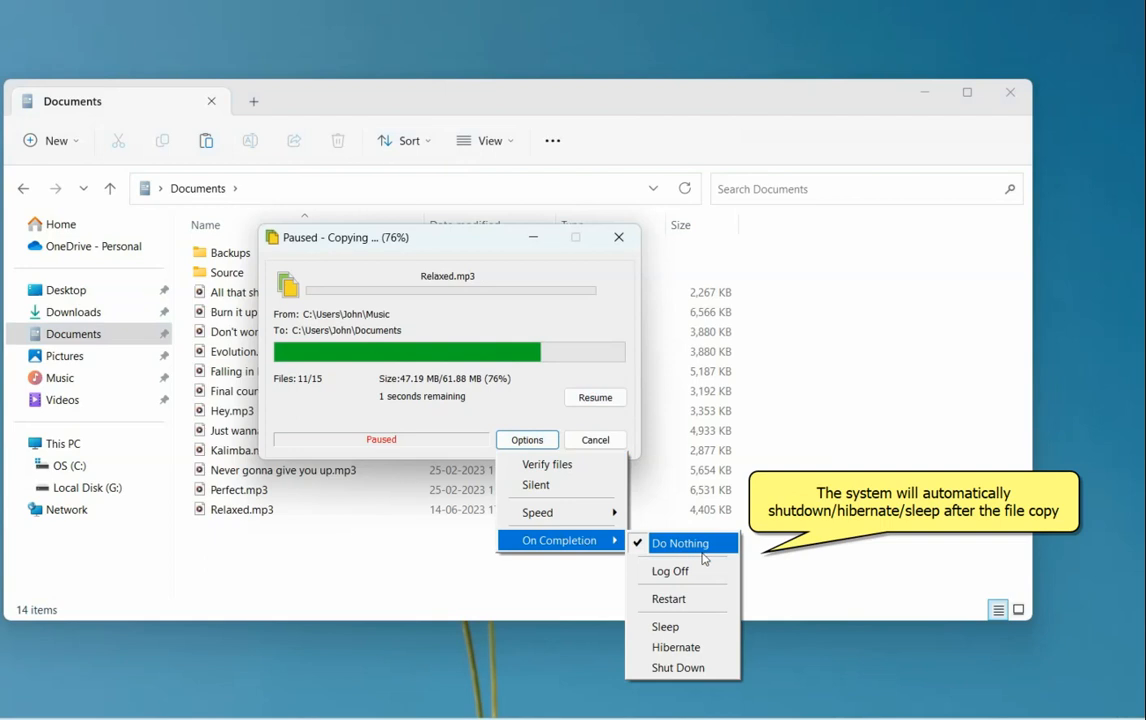
{"action": "mouse_move", "coordinate": [683, 598]}
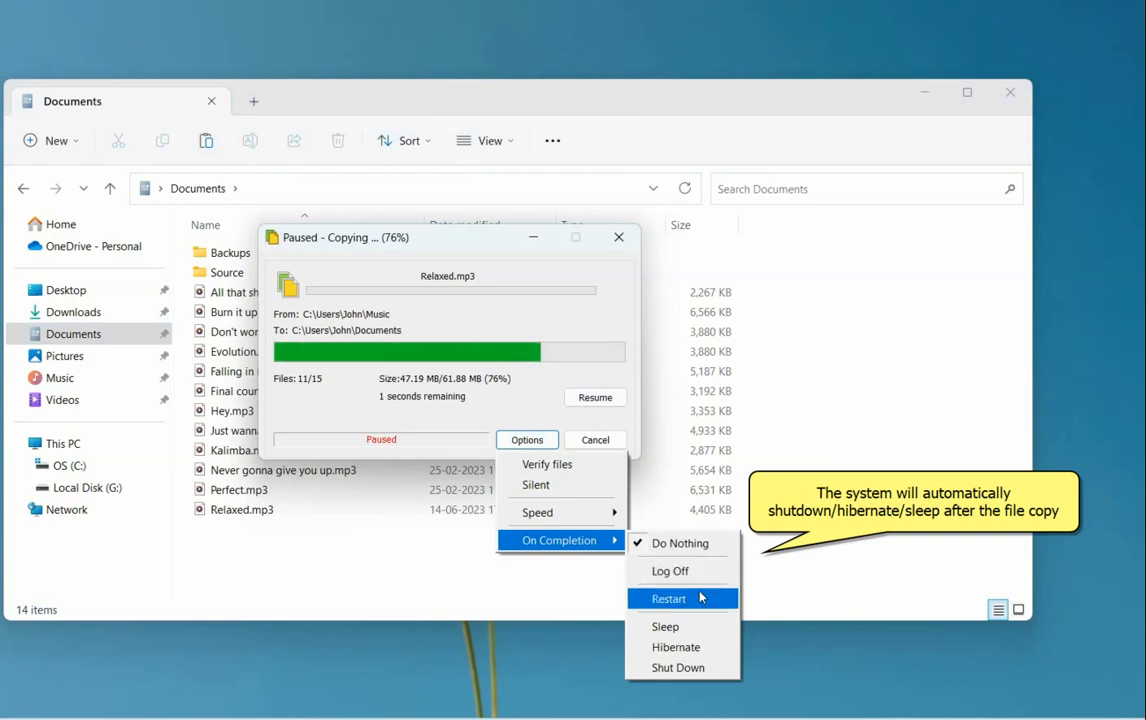
{"action": "mouse_move", "coordinate": [676, 646]}
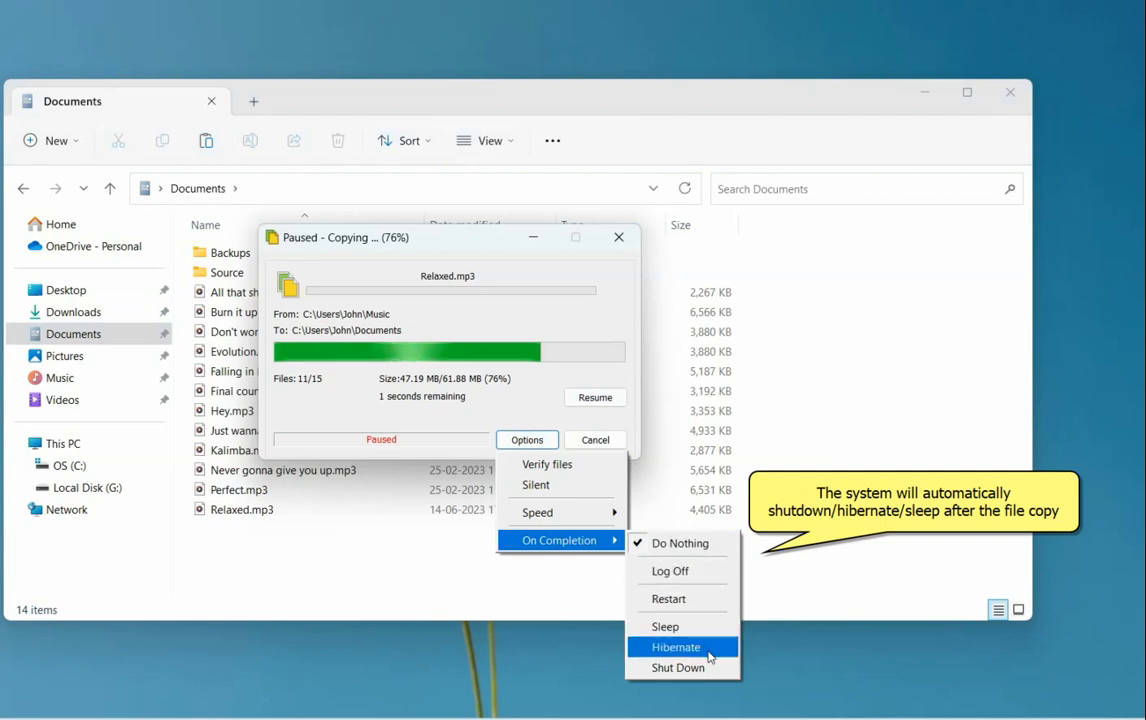
{"action": "mouse_move", "coordinate": [707, 616]}
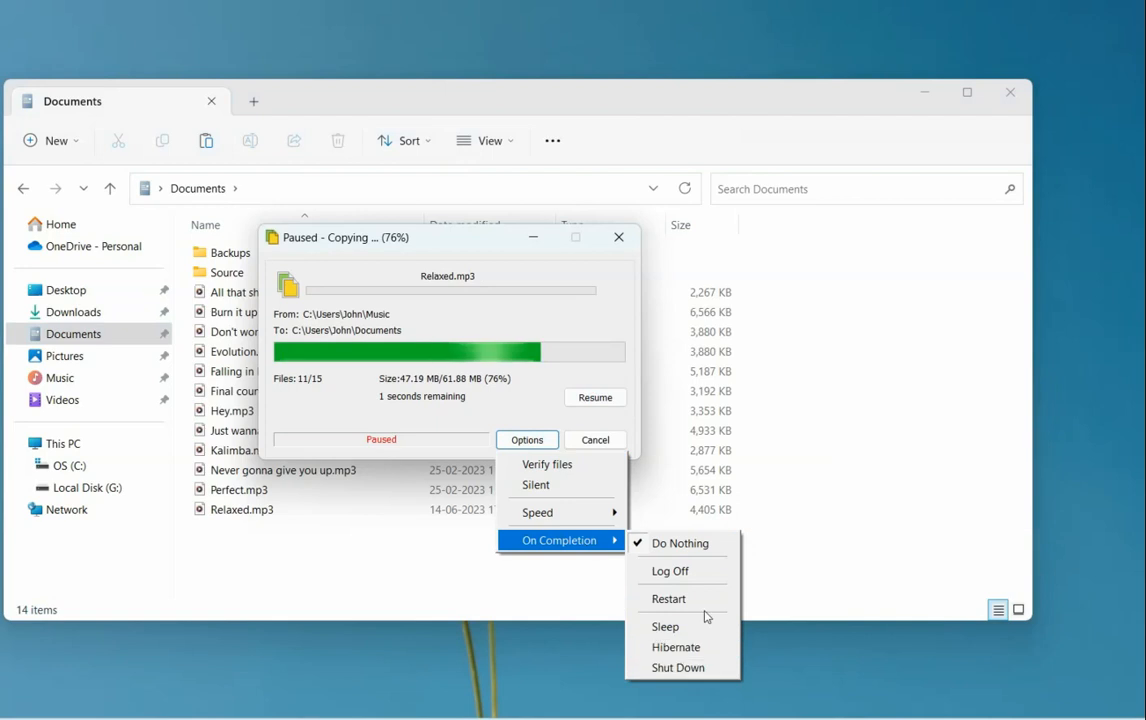
Step: Dismiss the On Completion options, resume the copy to finish all 15 files, and close Documents
{"action": "left_click", "coordinate": [683, 554]}
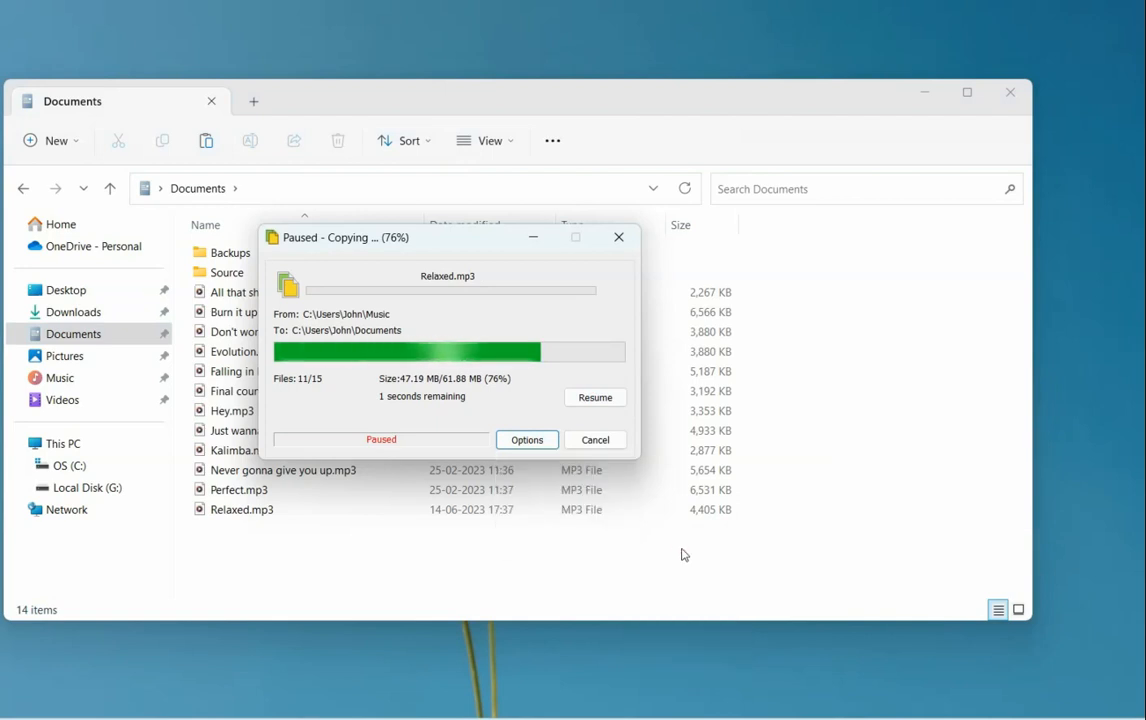
{"action": "left_click", "coordinate": [595, 397]}
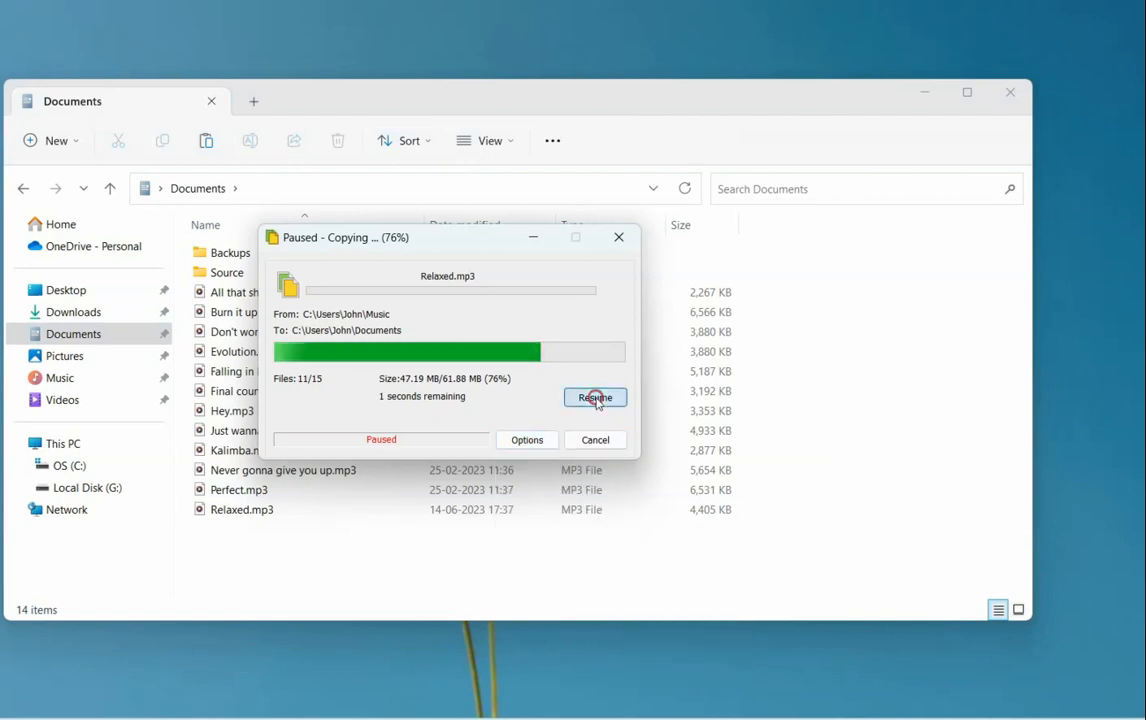
{"action": "left_click", "coordinate": [594, 397]}
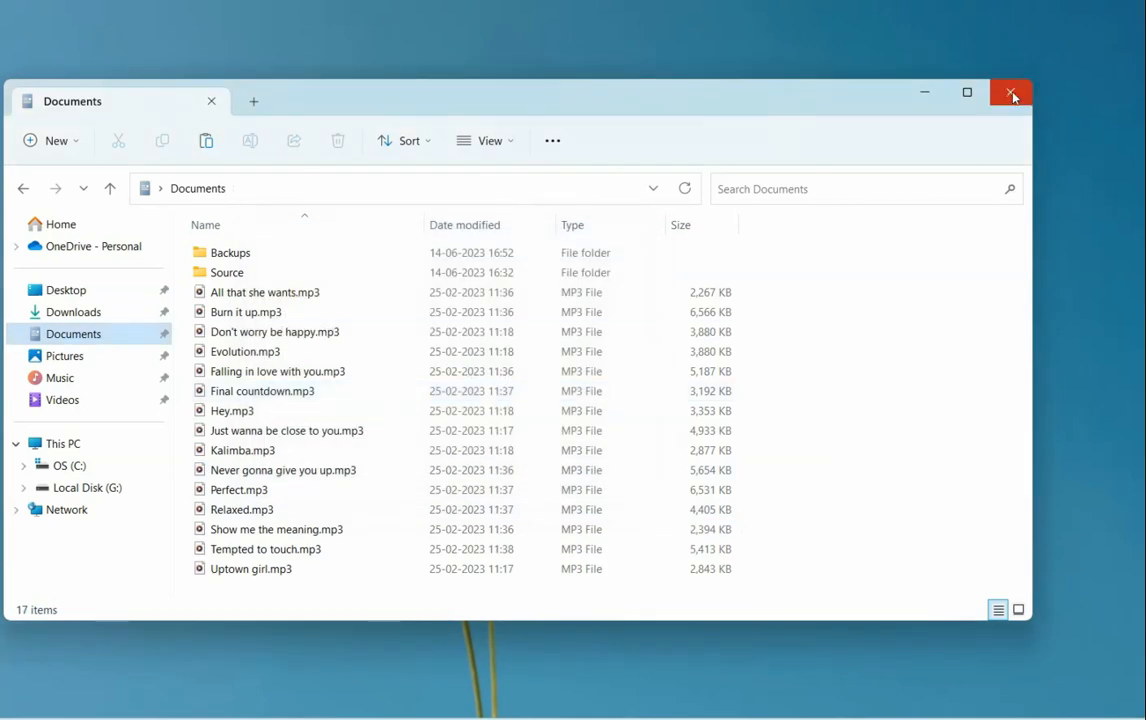
{"action": "left_click", "coordinate": [1013, 92]}
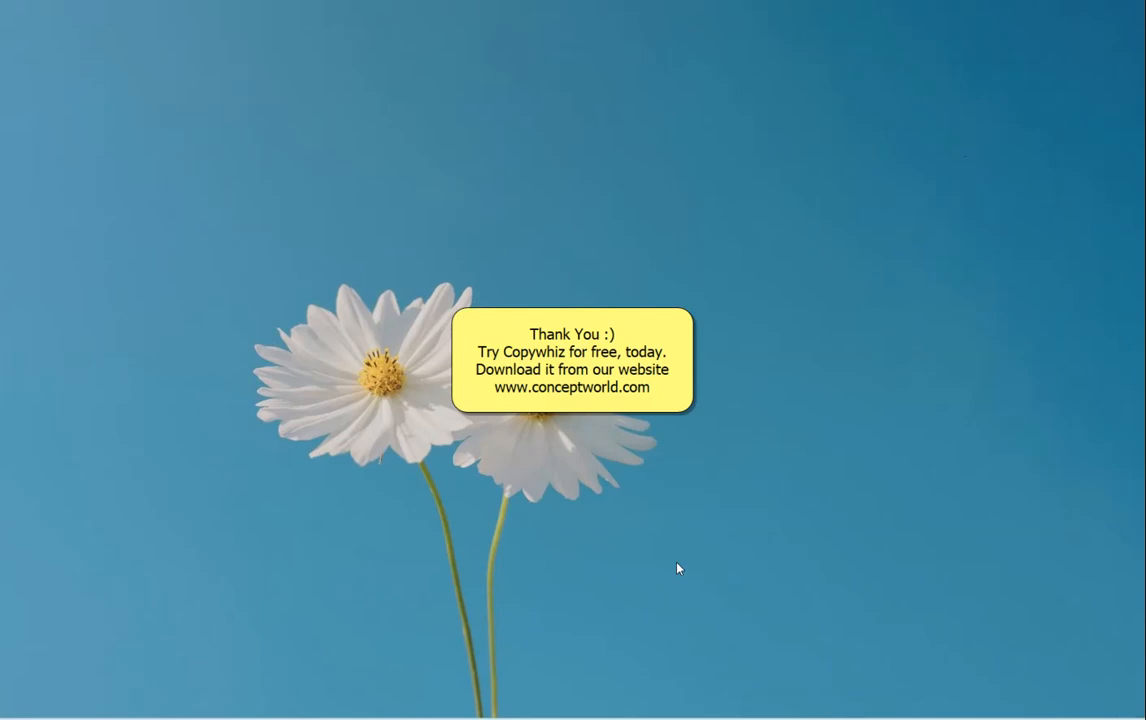